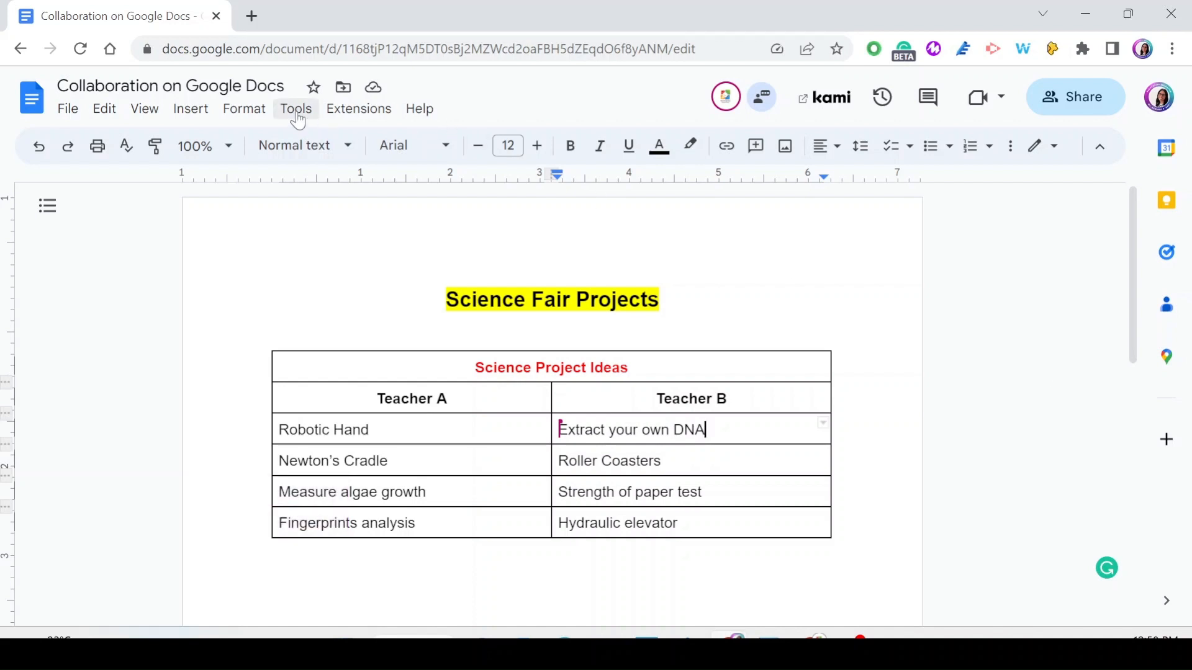
Step: Reach the document's Notification settings from the Tools menu
left_click(295, 109)
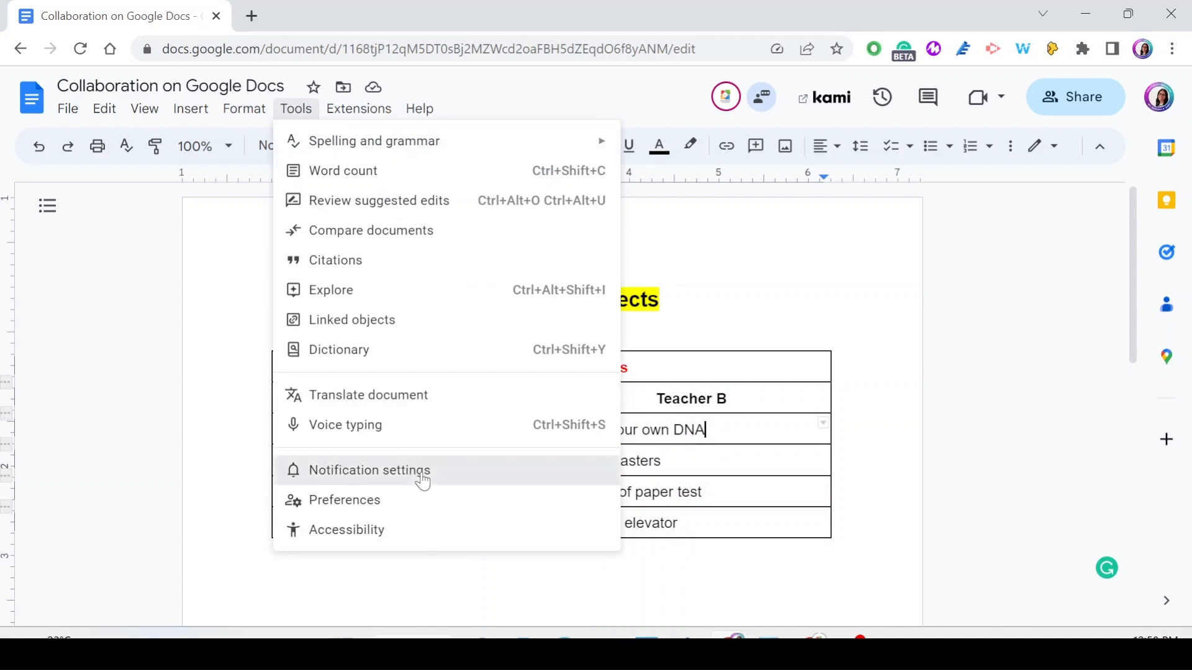
left_click(370, 469)
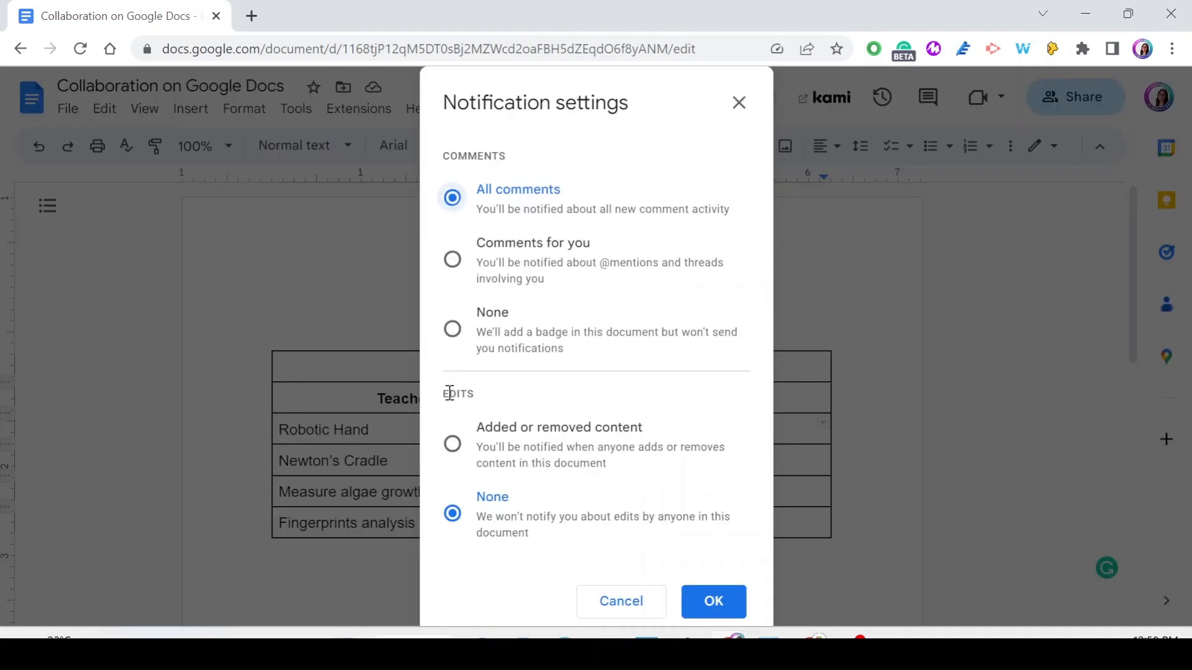
Step: Set edit notifications to 'Added or removed content' and confirm, keeping comments on all
left_click(452, 444)
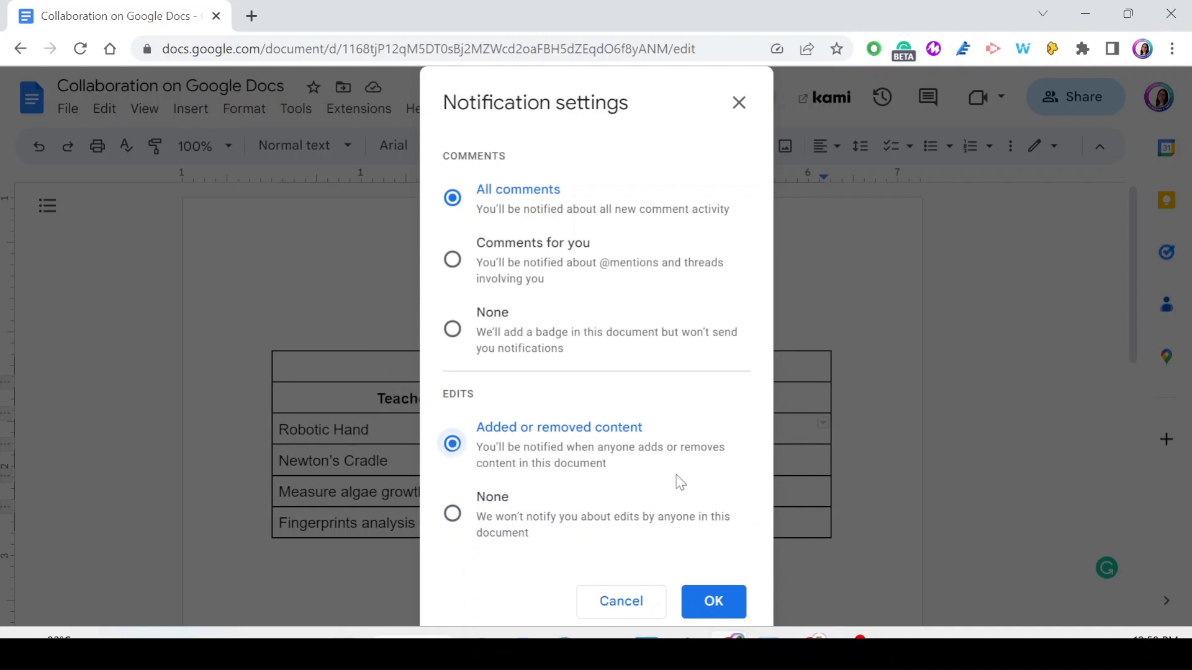
mouse_move(708, 570)
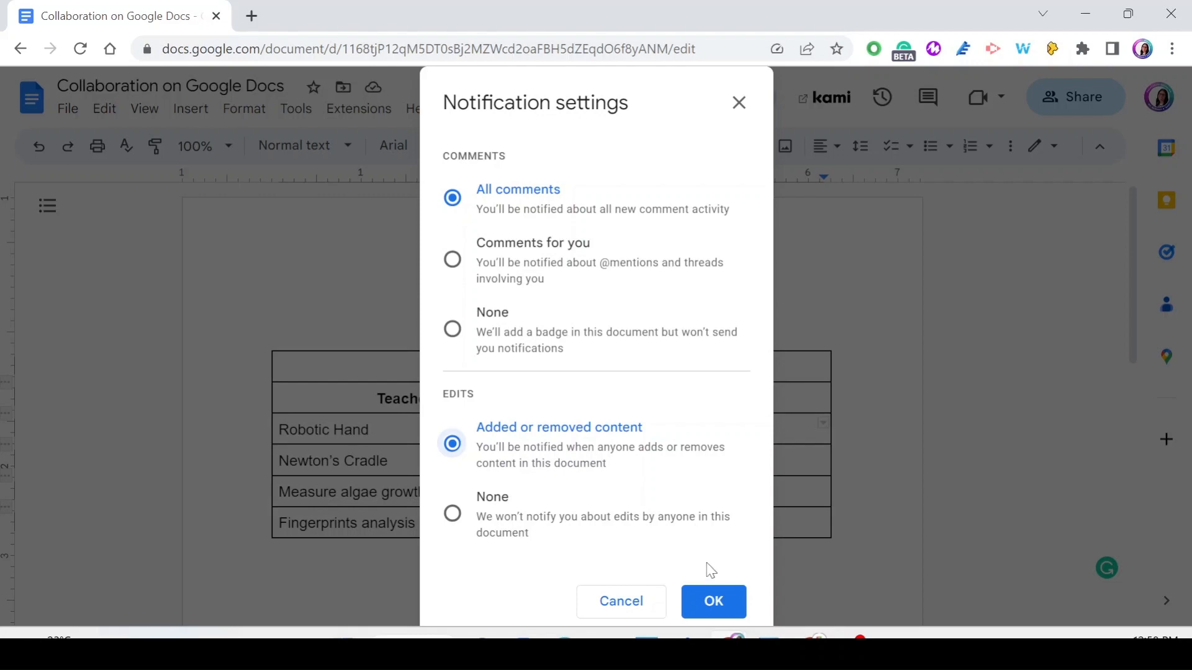
left_click(712, 601)
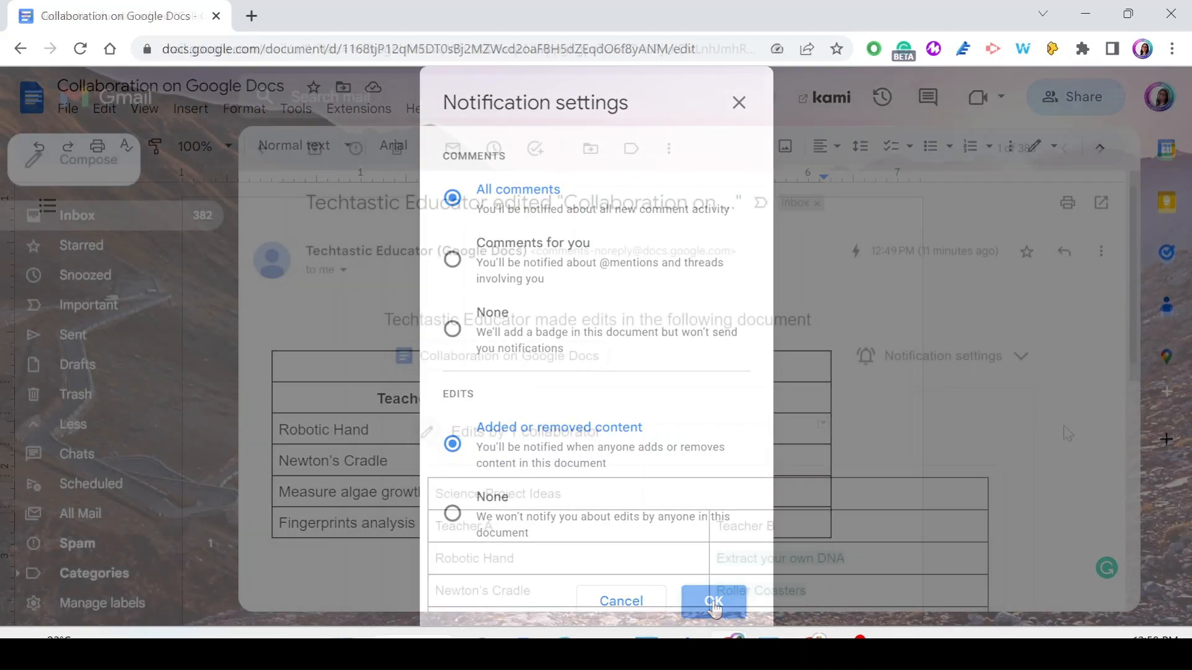
Step: View the Docs edit-notification email and scroll to the added Teacher B table entries
left_click(712, 601)
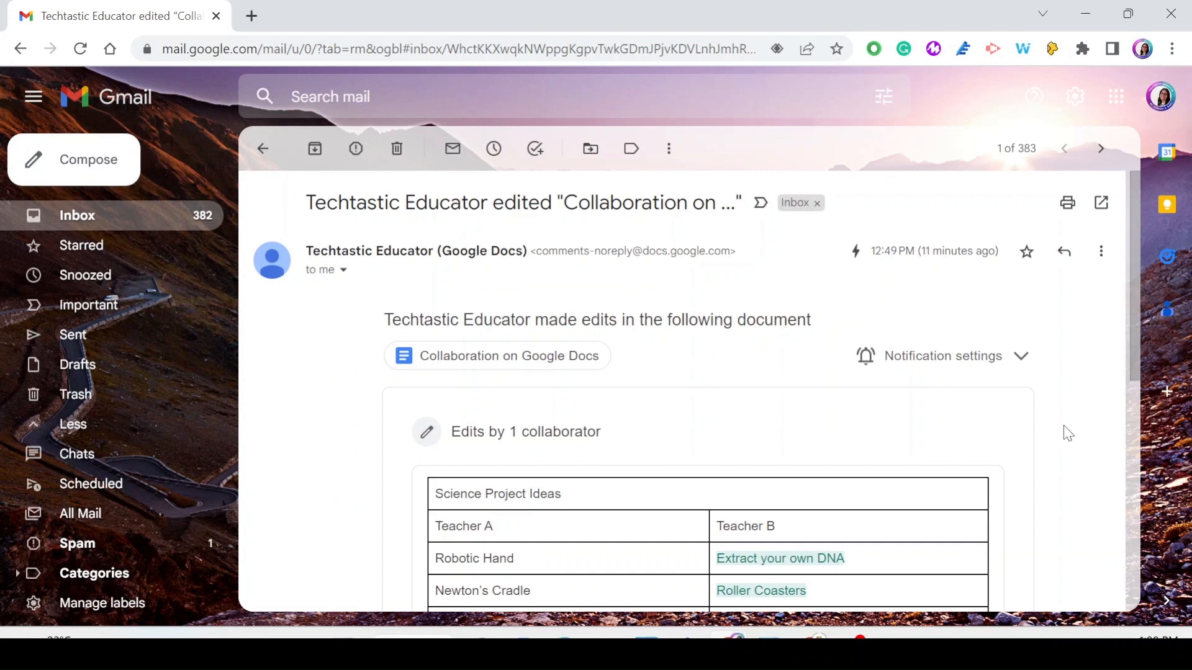
scroll("down", 3)
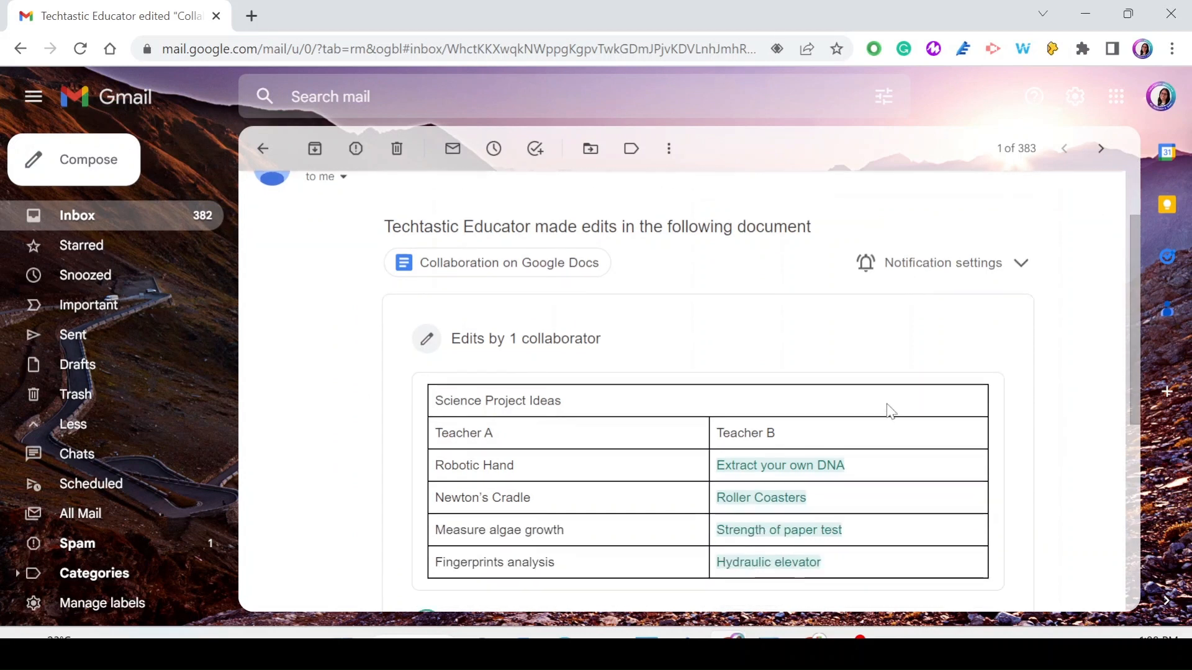
scroll("down", 3)
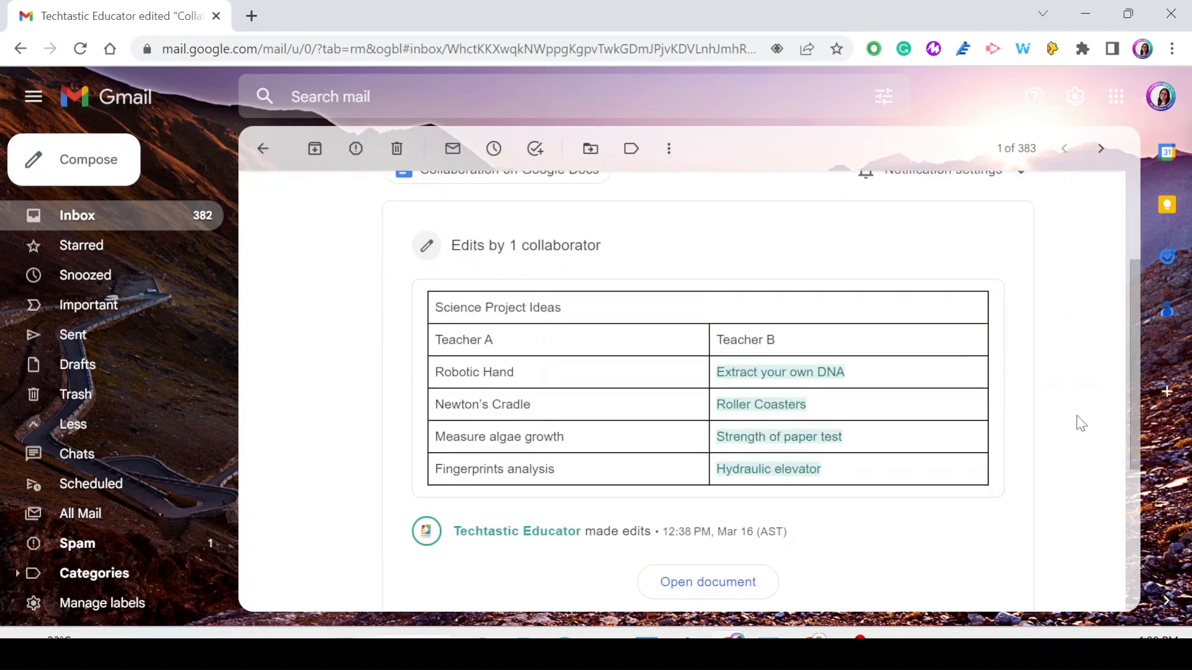